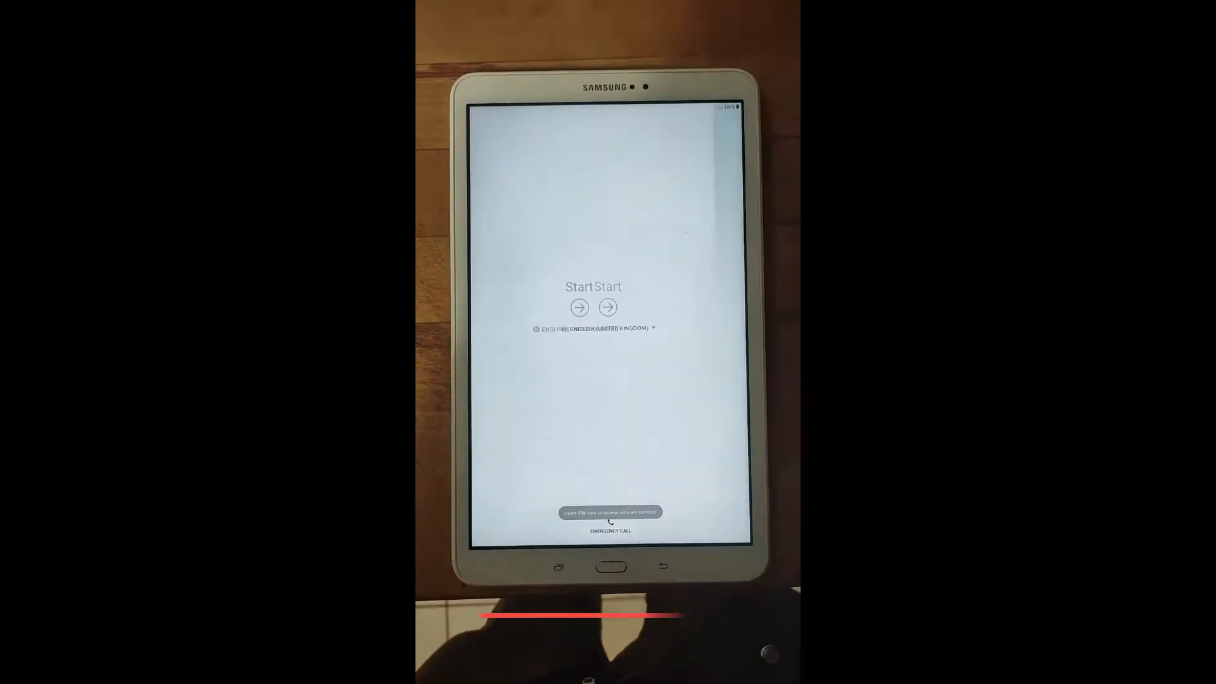
# - Start device setup and use the accessibility/help workaround to reach a browser sign-in page
pyautogui.click(579, 306)
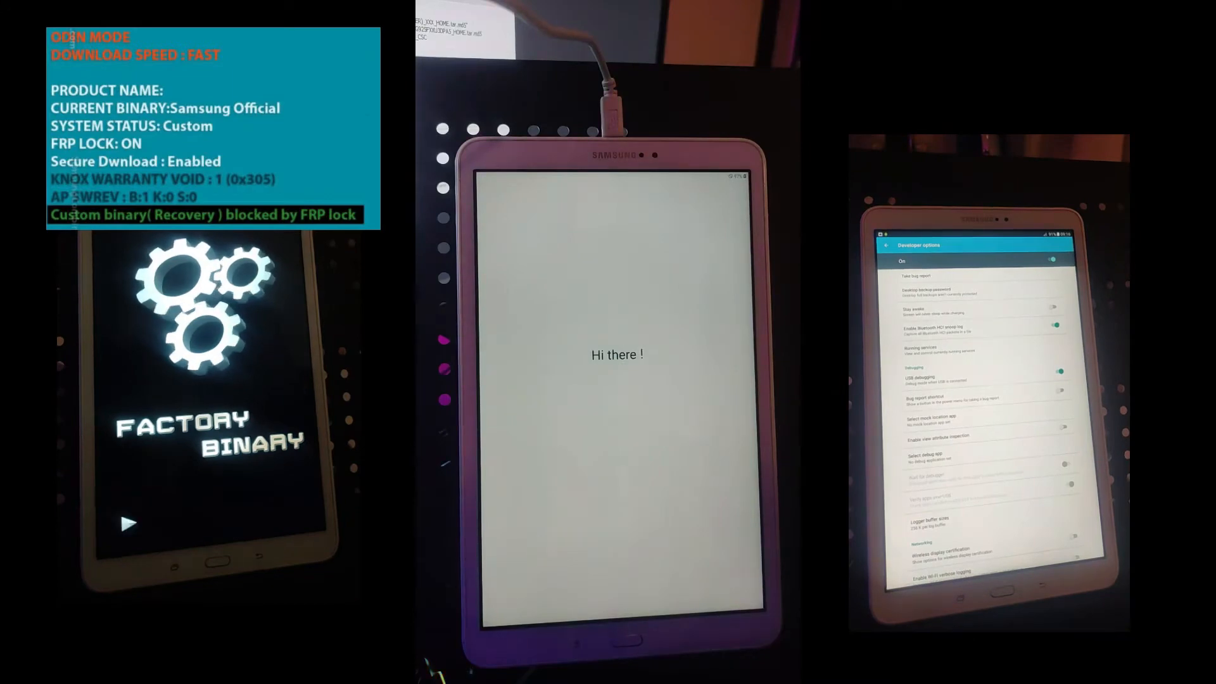
pyautogui.click(619, 355)
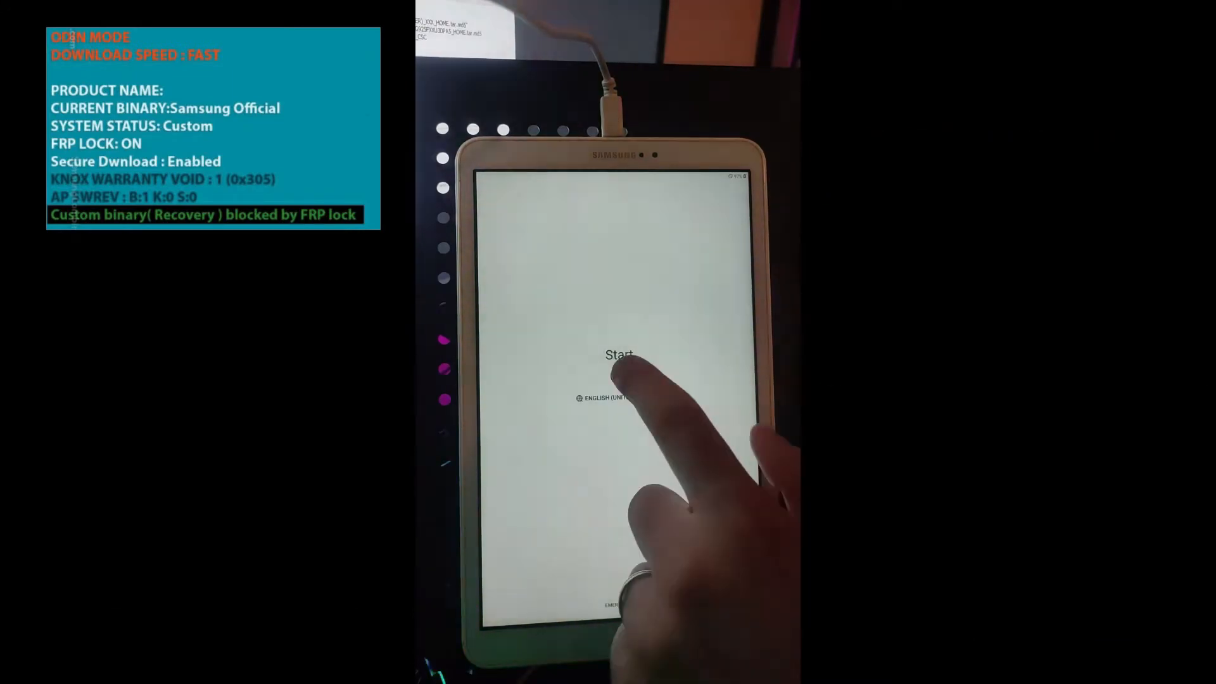
pyautogui.click(618, 354)
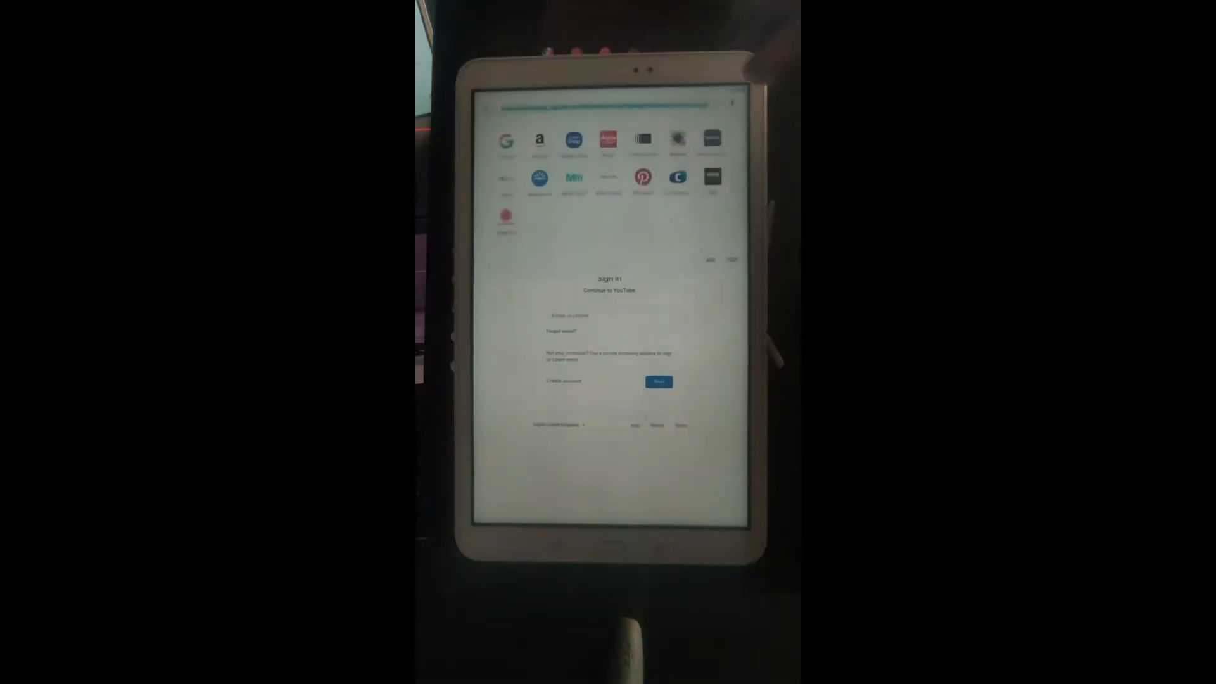
# - Go to the Romstage FRP UNLOCK page listing QuickShortcutMaker and Google Account Manager downloads
pyautogui.click(609, 315)
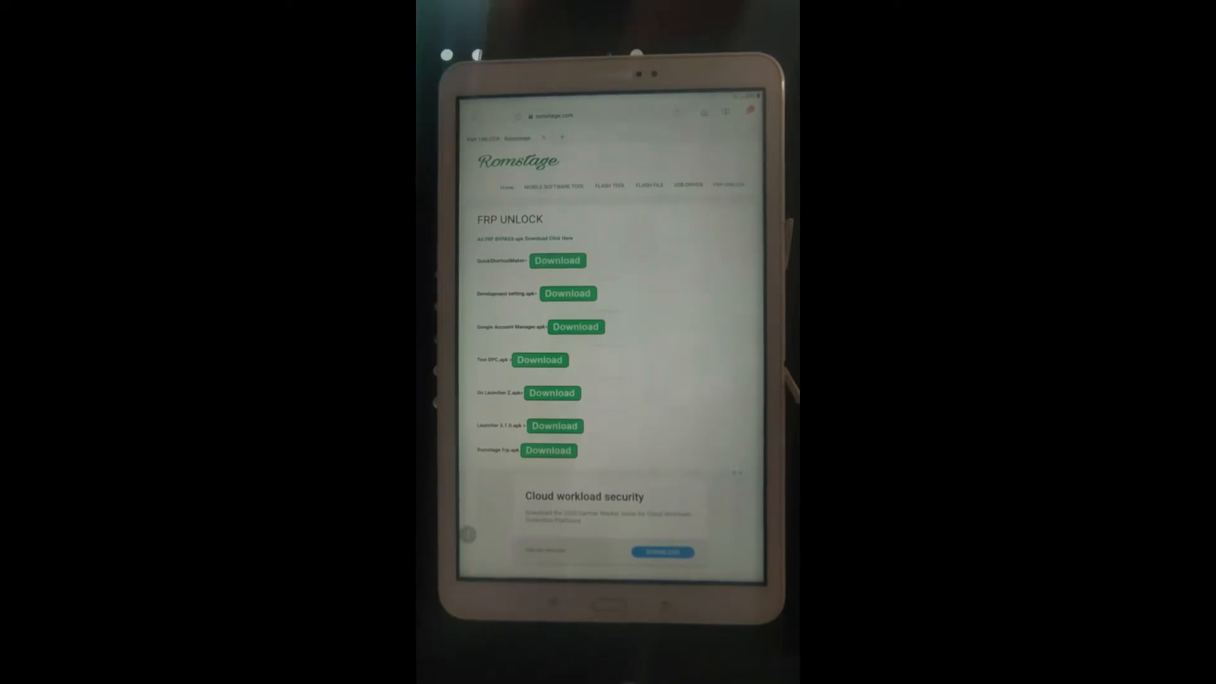
# - Download an unlock app, set a lock pattern and reach the Secure startup dialog
pyautogui.click(553, 426)
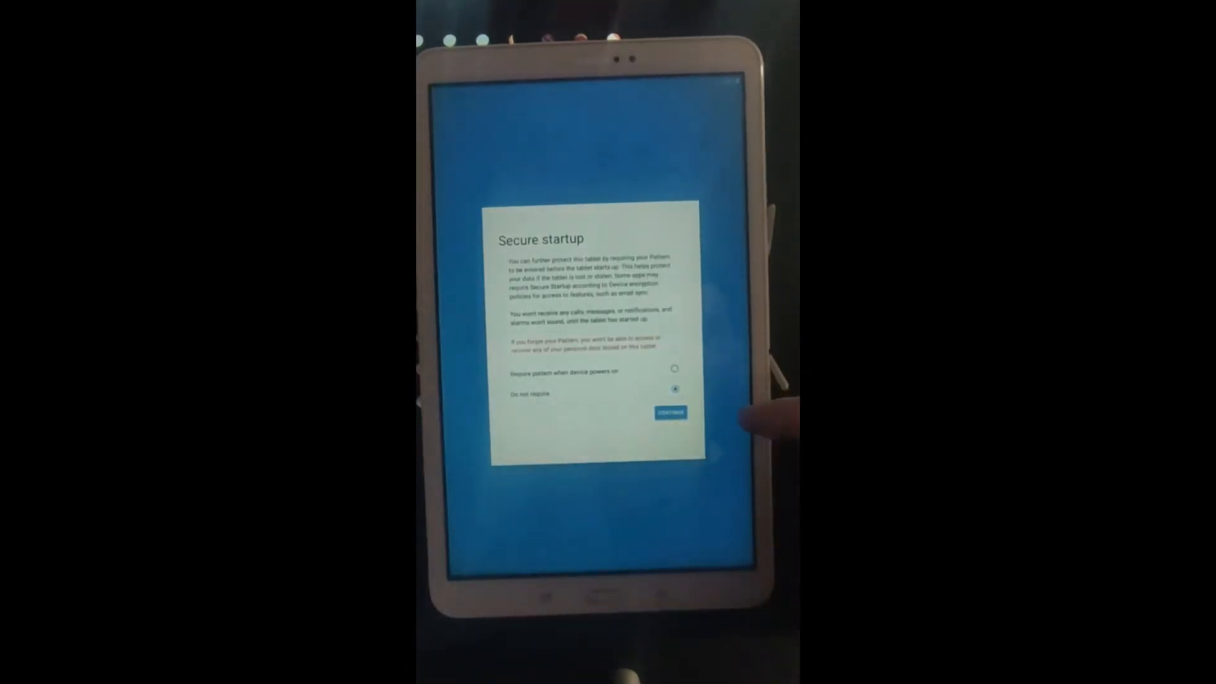
# - Choose 'Require pattern when device powers on' and continue to the Restart prompt
pyautogui.click(675, 368)
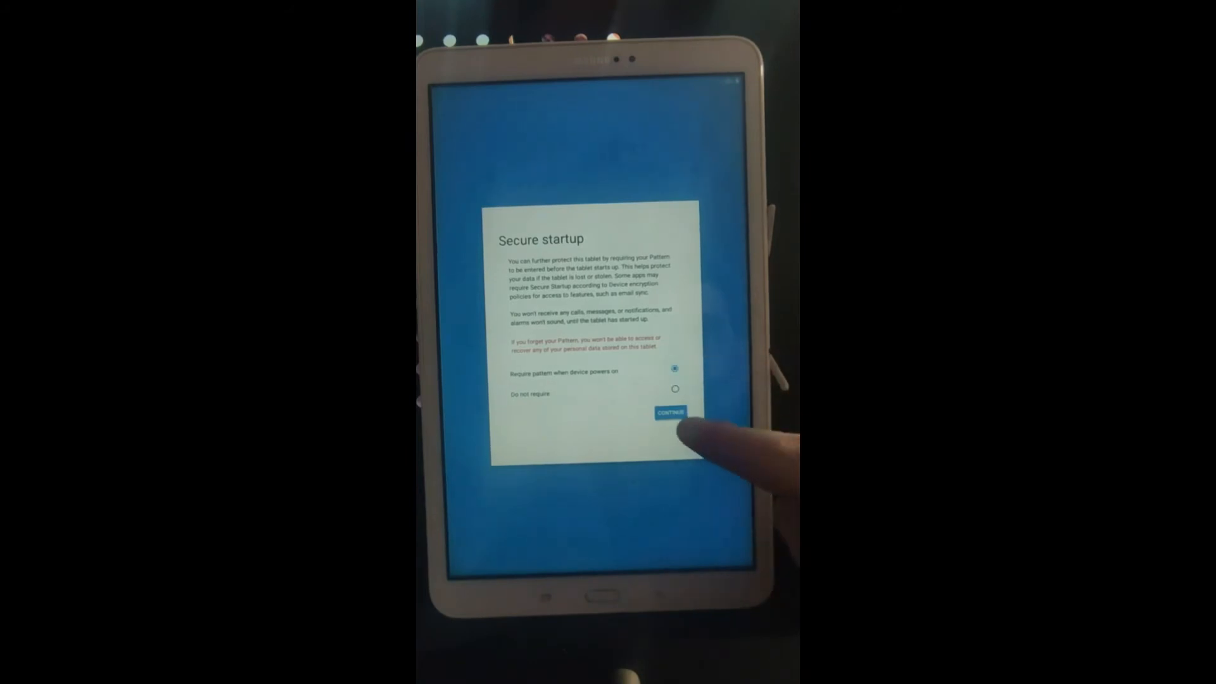
pyautogui.click(668, 411)
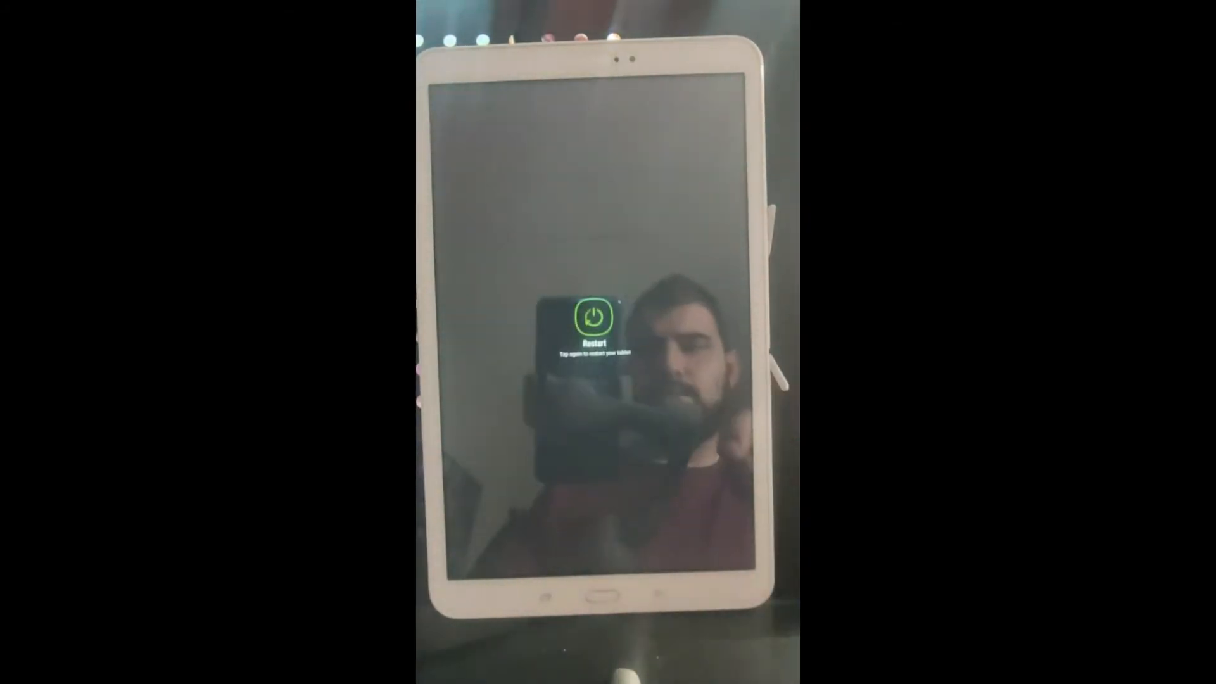
# - Restart the tablet so it reboots to the setup wizard Start screen
pyautogui.click(592, 318)
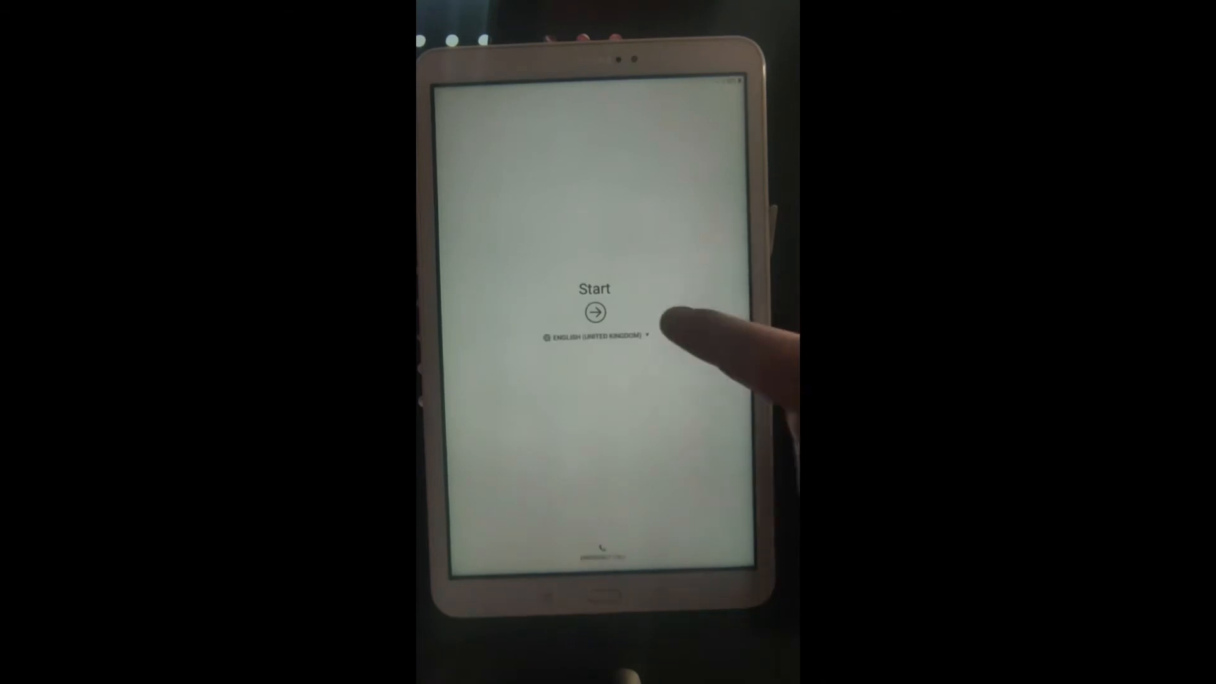
# - Begin setup again and draw the current pattern on the Verify identity screen
pyautogui.click(593, 312)
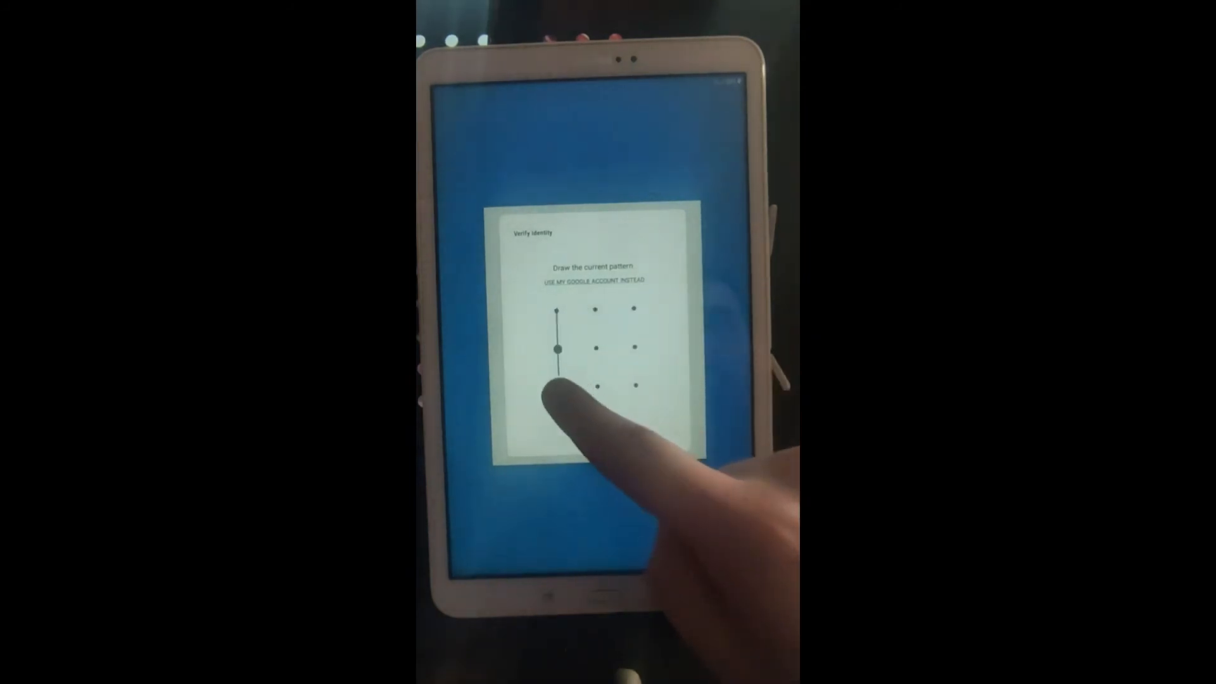
# - Proceed past pattern verification and confirm skipping Google account setup to reach the Name screen
pyautogui.click(588, 280)
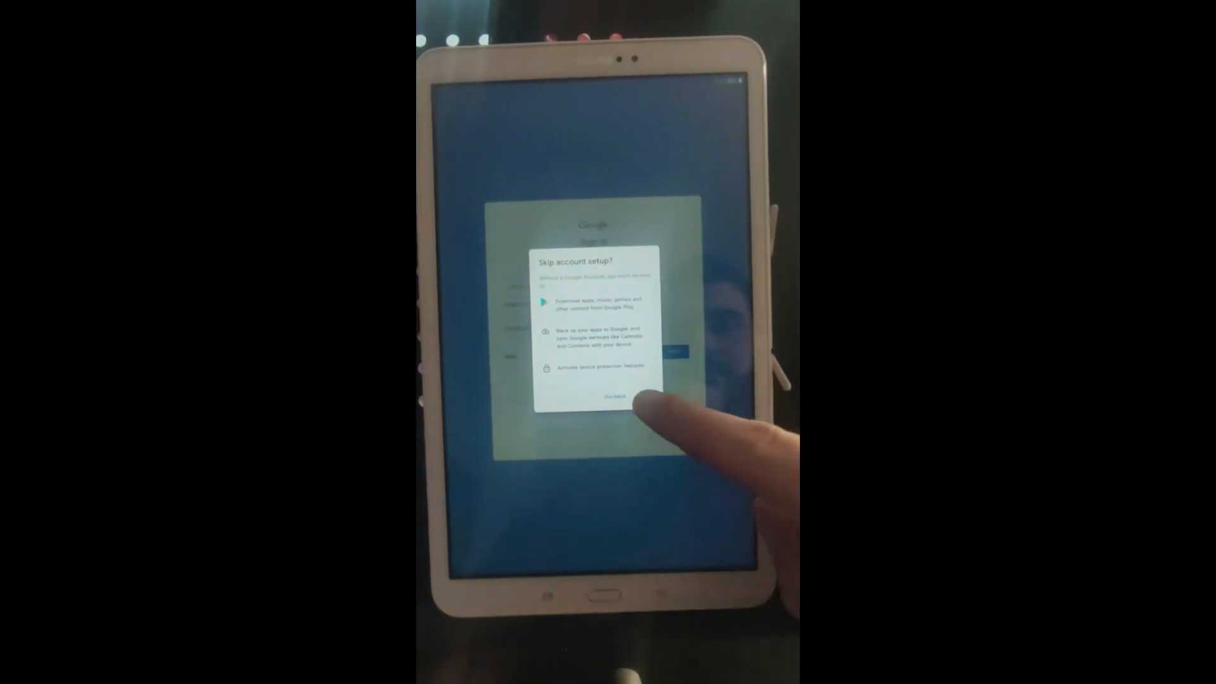
pyautogui.click(613, 397)
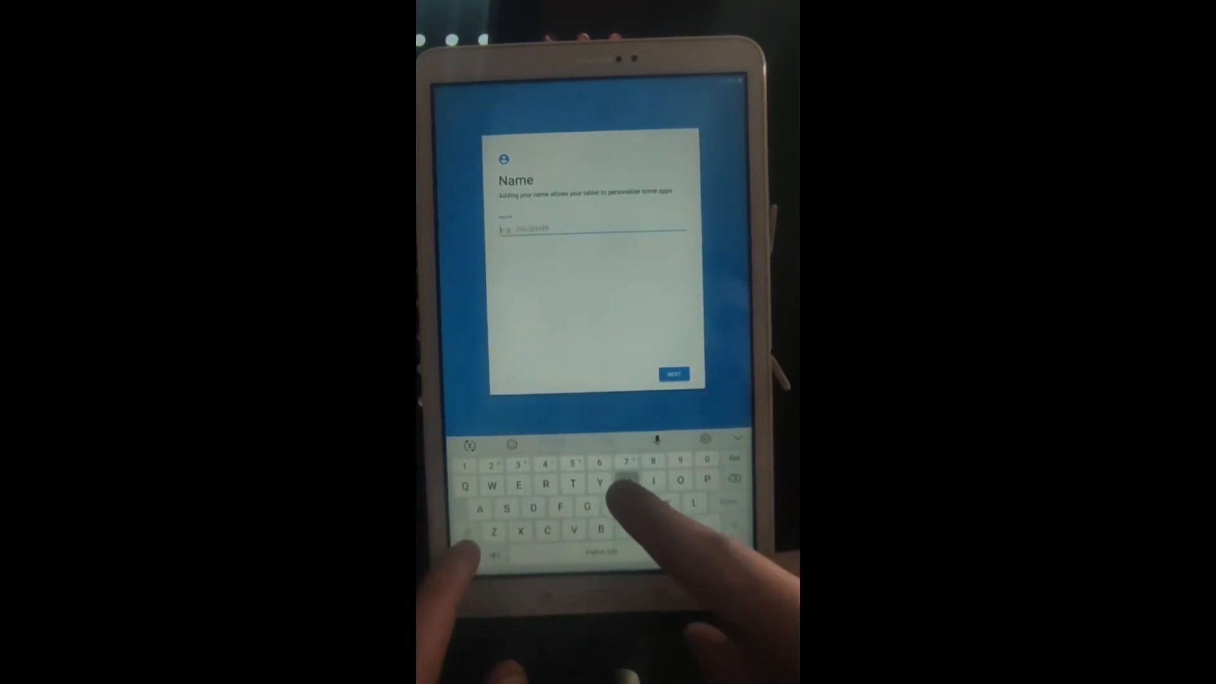
# - Move past the Name step and accept the Google Services terms, reaching the Samsung account skip prompt
pyautogui.click(673, 372)
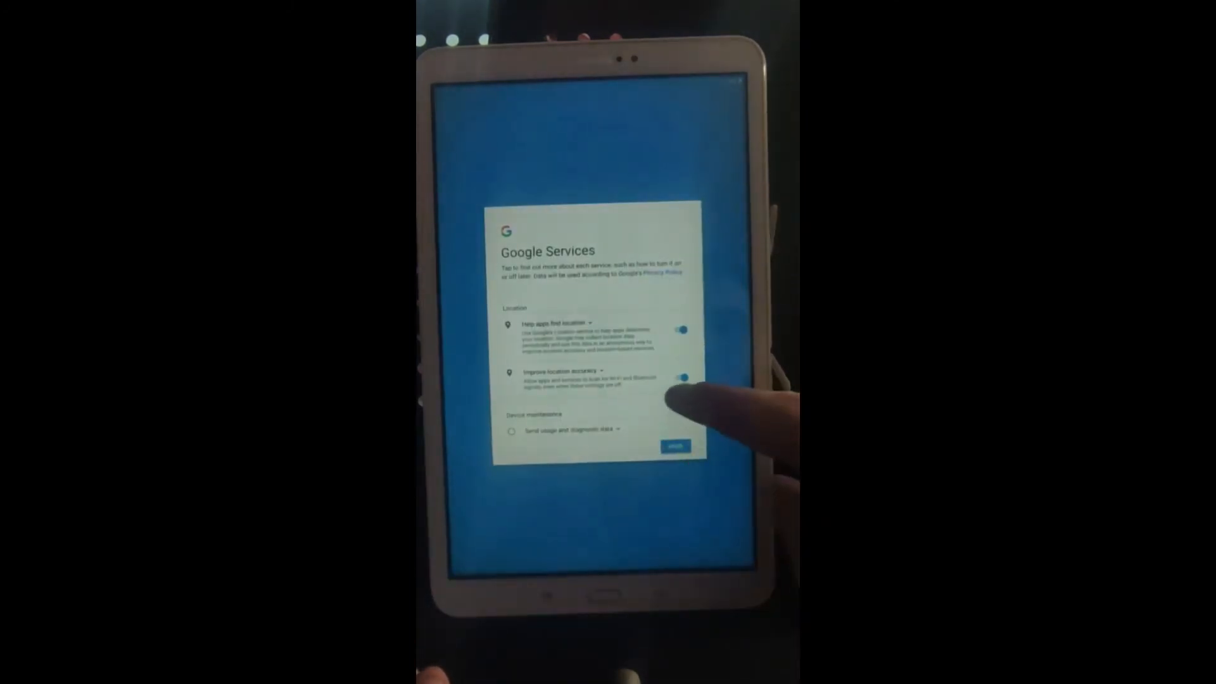
pyautogui.scroll(-3)
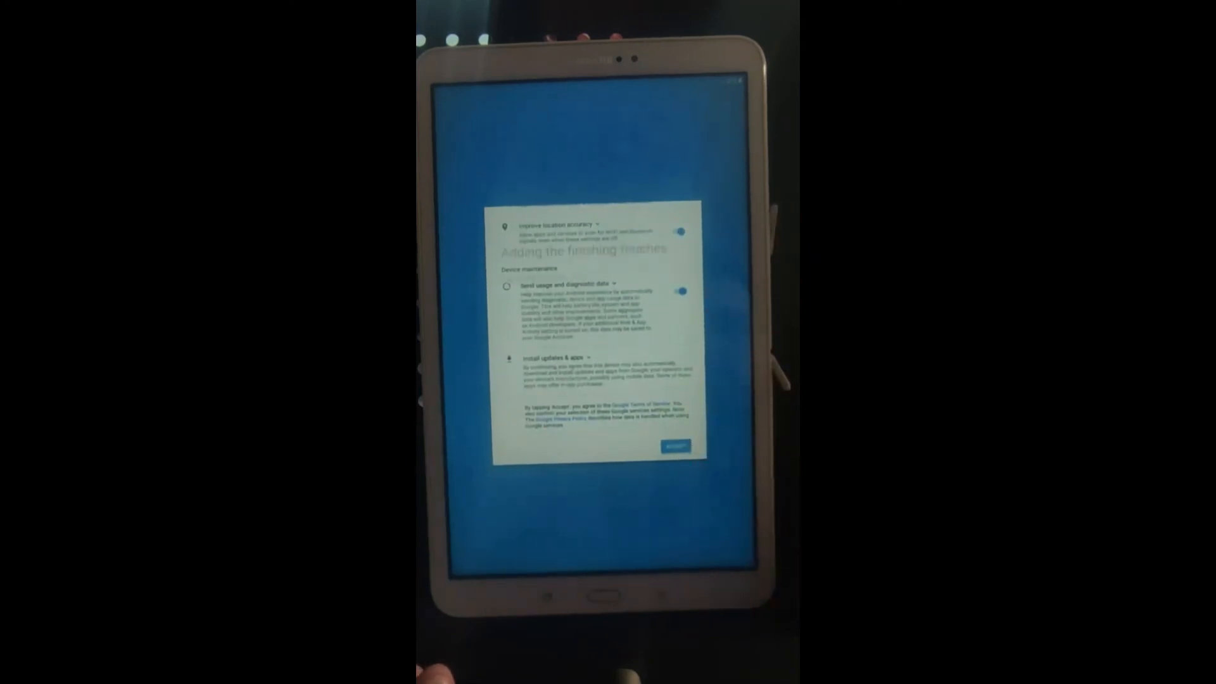
pyautogui.click(675, 446)
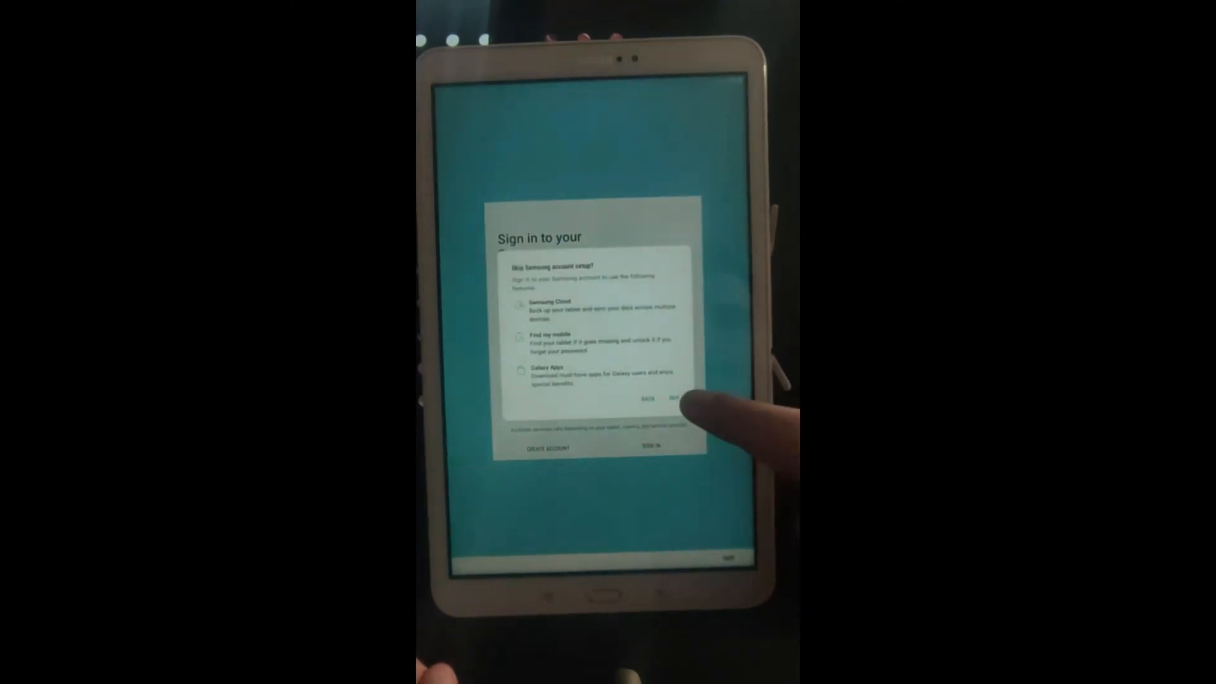
# - Confirm skipping Samsung account setup so the wizard shows 'All done!'
pyautogui.click(673, 397)
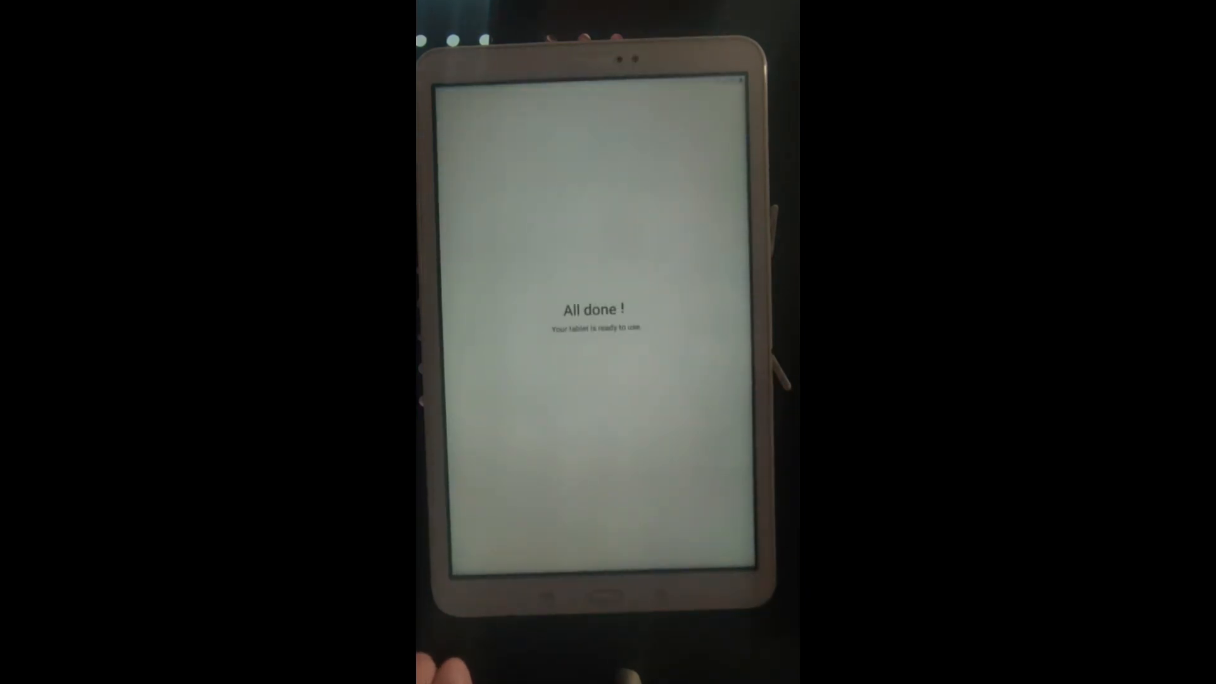